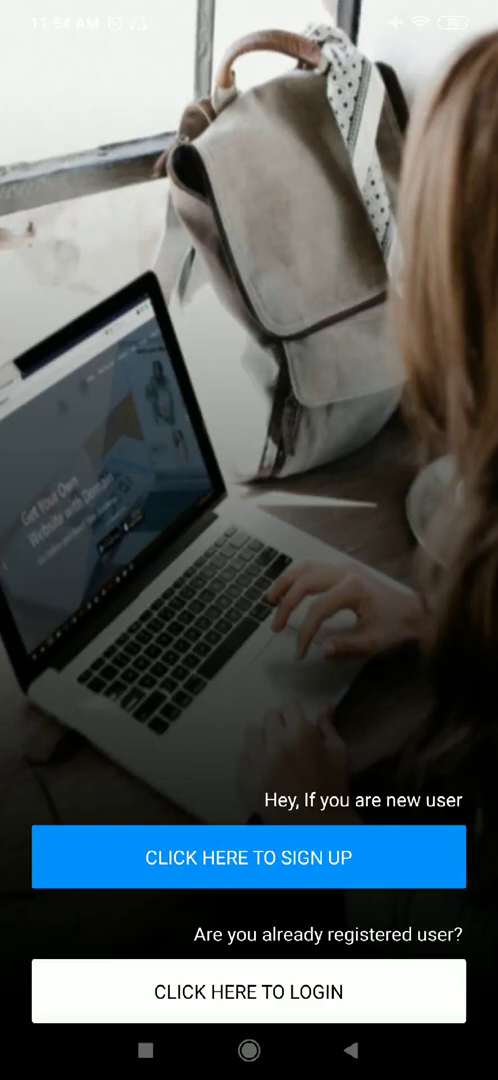
# Sign in to the store account and open its product list of five ethnic-wear items.
pyautogui.click(248, 992)
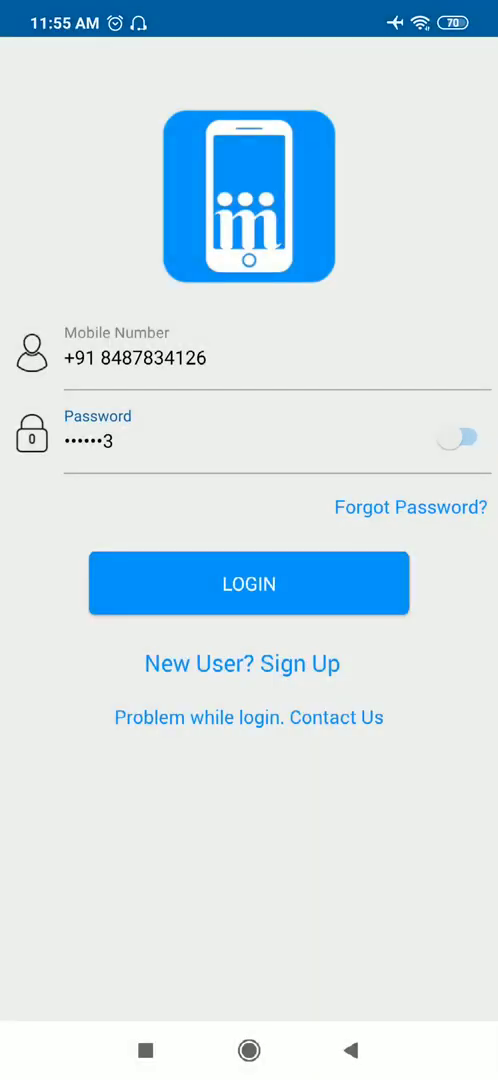
pyautogui.click(248, 584)
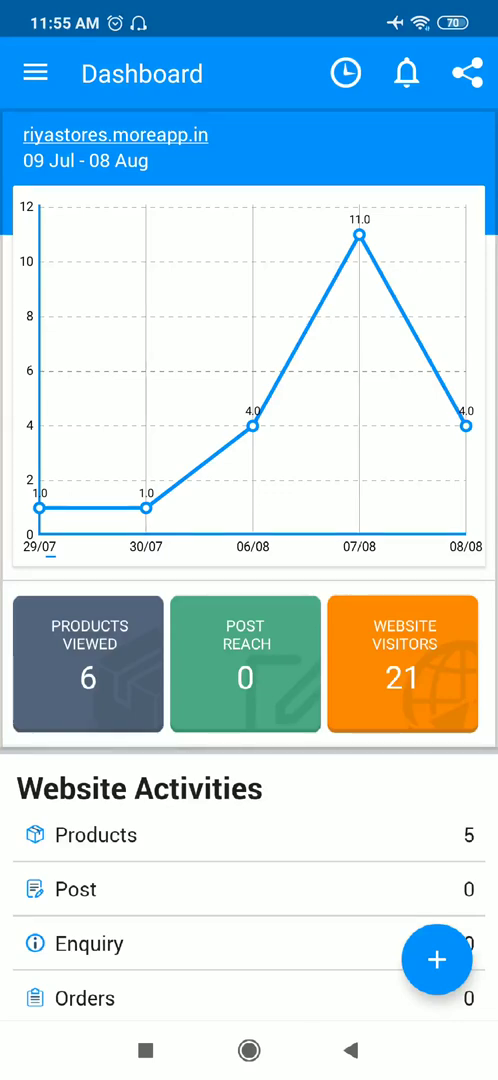
pyautogui.click(36, 72)
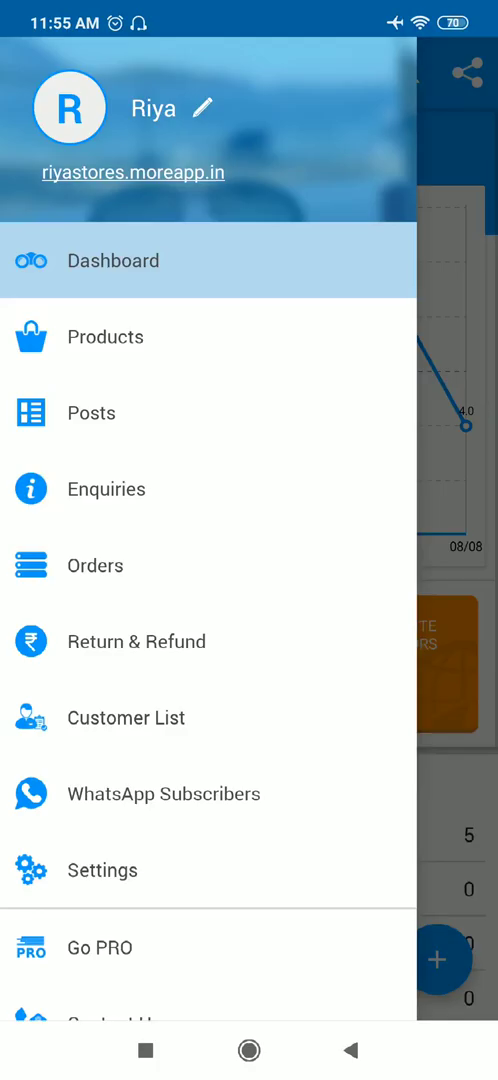
pyautogui.click(106, 336)
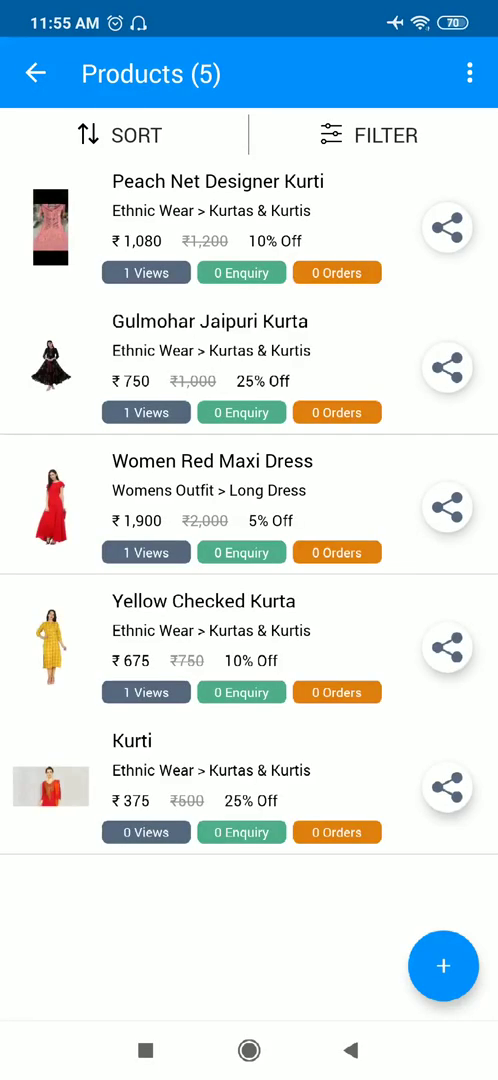
pyautogui.click(444, 966)
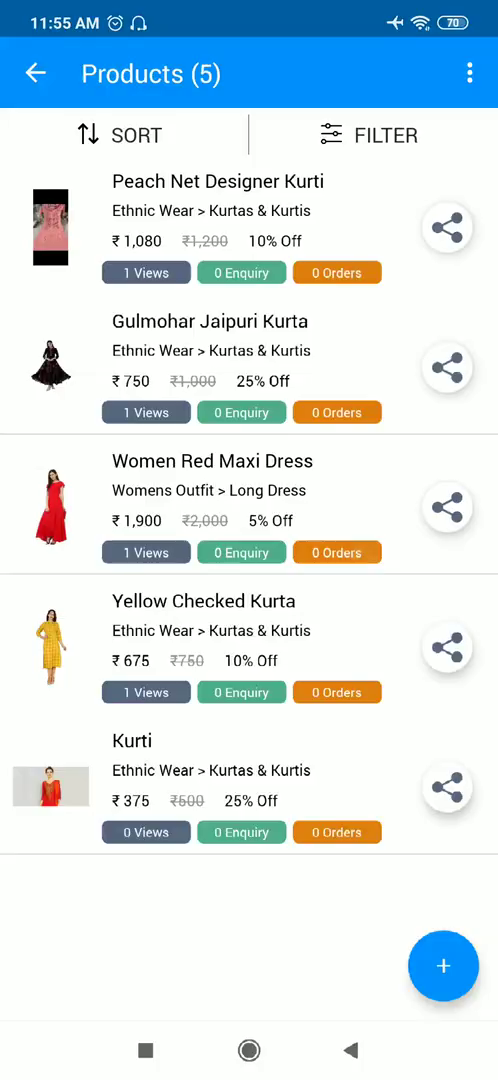
# Start a new product with the yellow kurti with floral trousers photo attached.
pyautogui.click(444, 966)
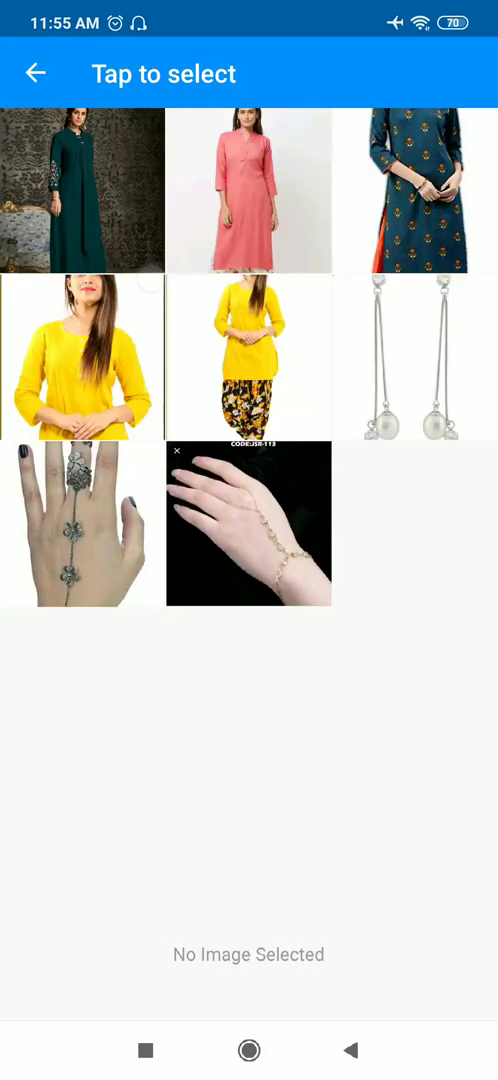
pyautogui.click(248, 356)
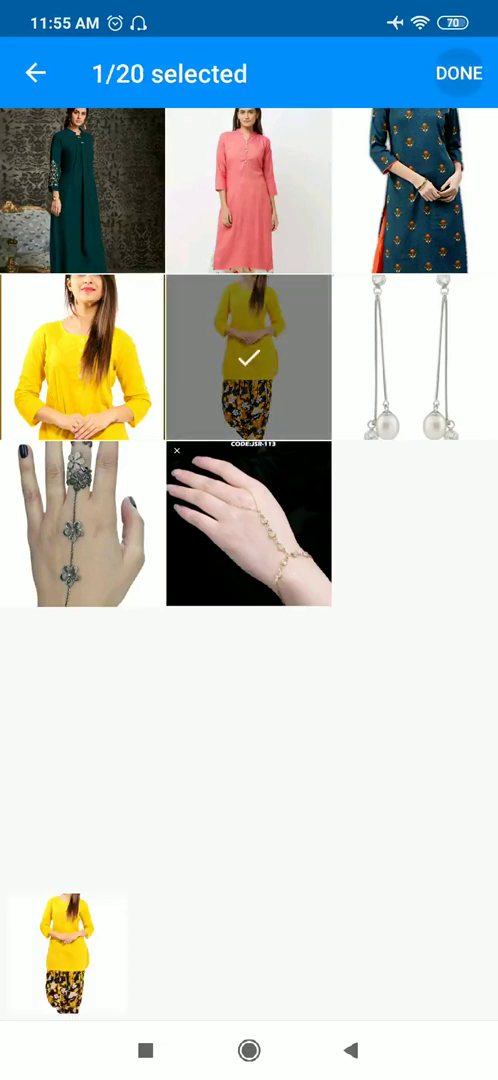
pyautogui.click(248, 354)
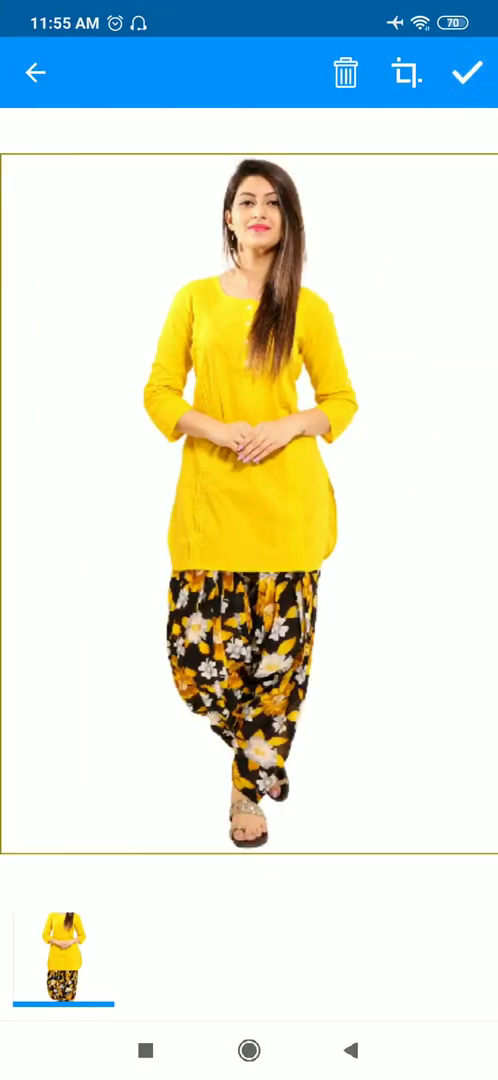
pyautogui.click(464, 74)
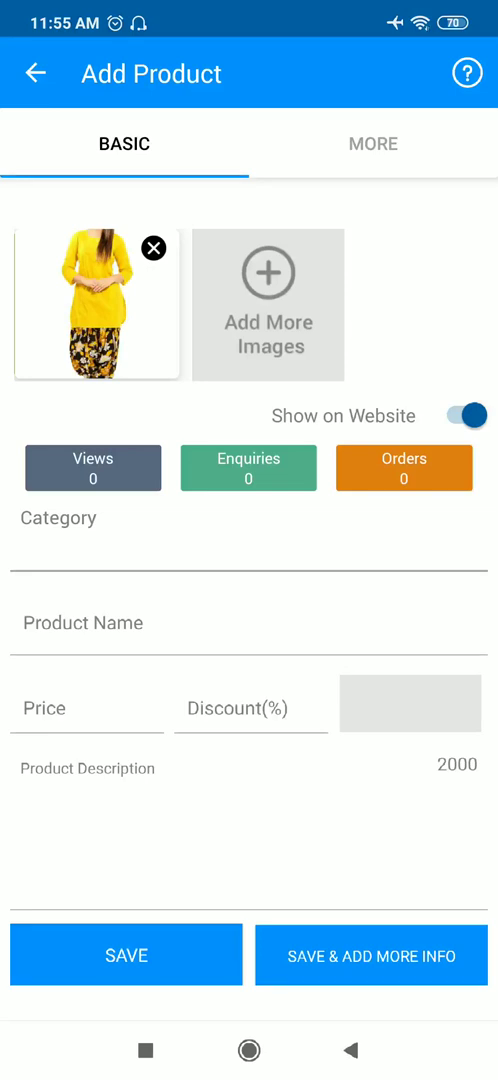
# Attach the second yellow kurti photo from the gallery to the product.
pyautogui.click(268, 304)
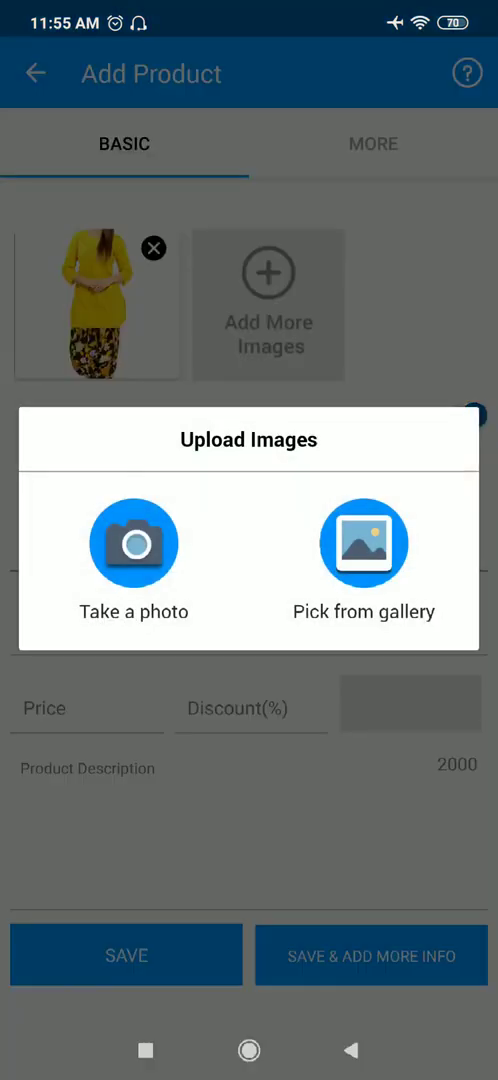
pyautogui.click(366, 560)
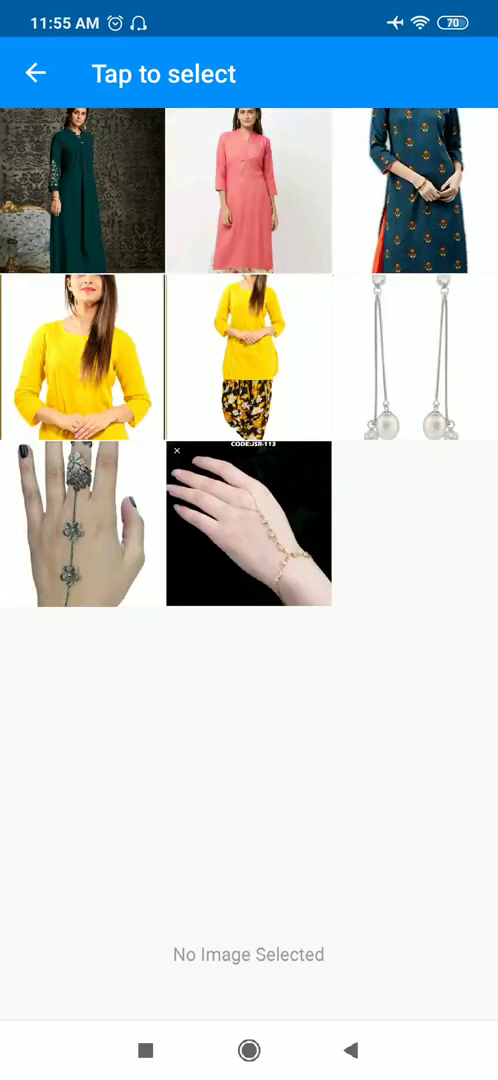
pyautogui.click(84, 356)
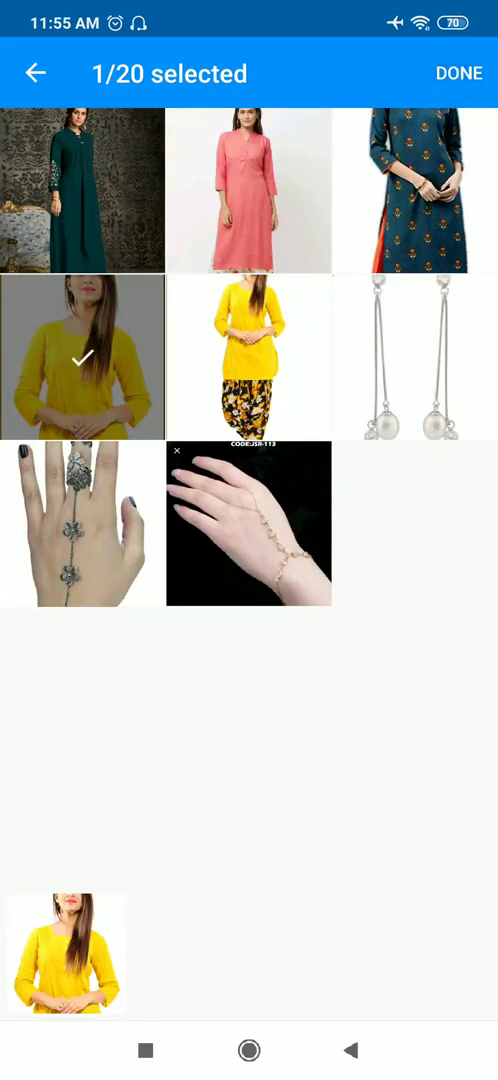
pyautogui.click(460, 72)
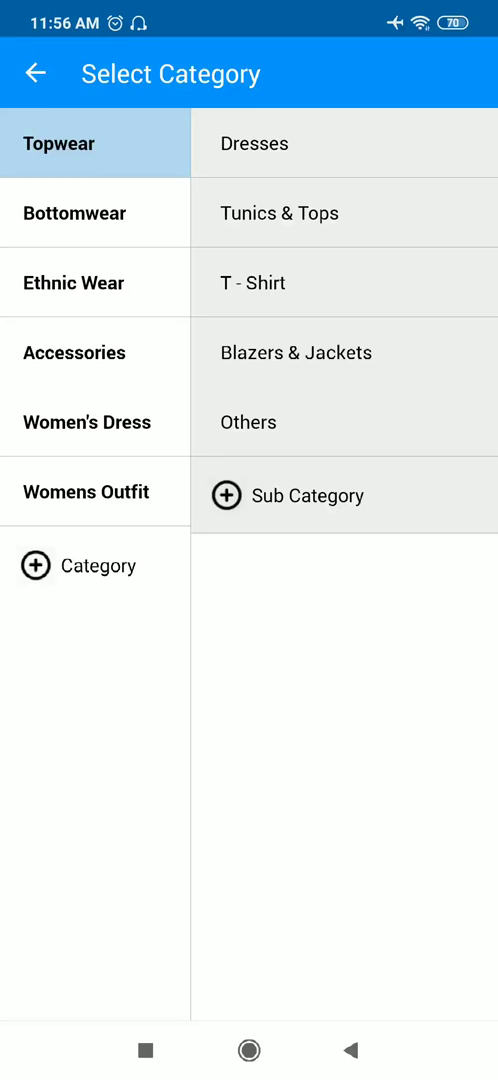
# Dismiss the new-category prompt and set the category to Ethnic Wear > Kurtas & Kurtis.
pyautogui.click(36, 564)
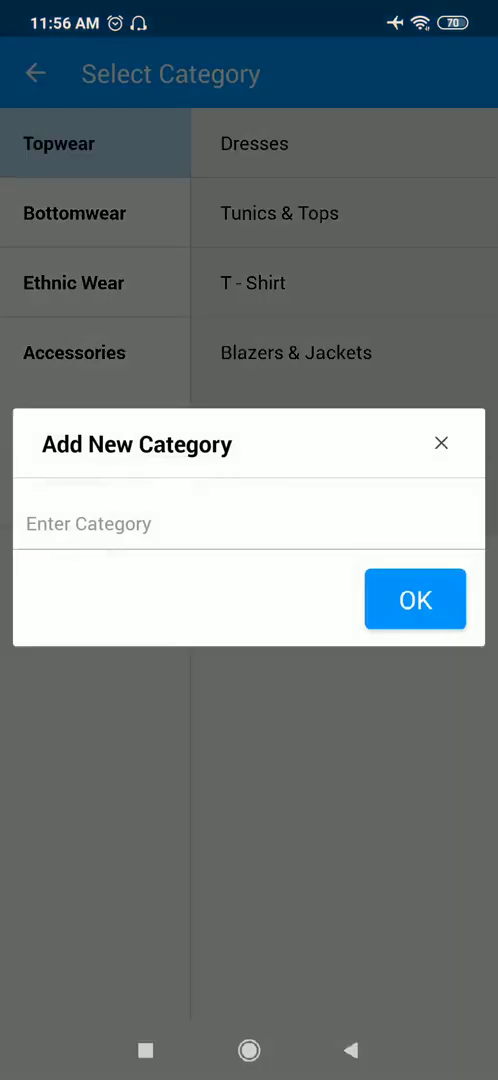
pyautogui.click(414, 600)
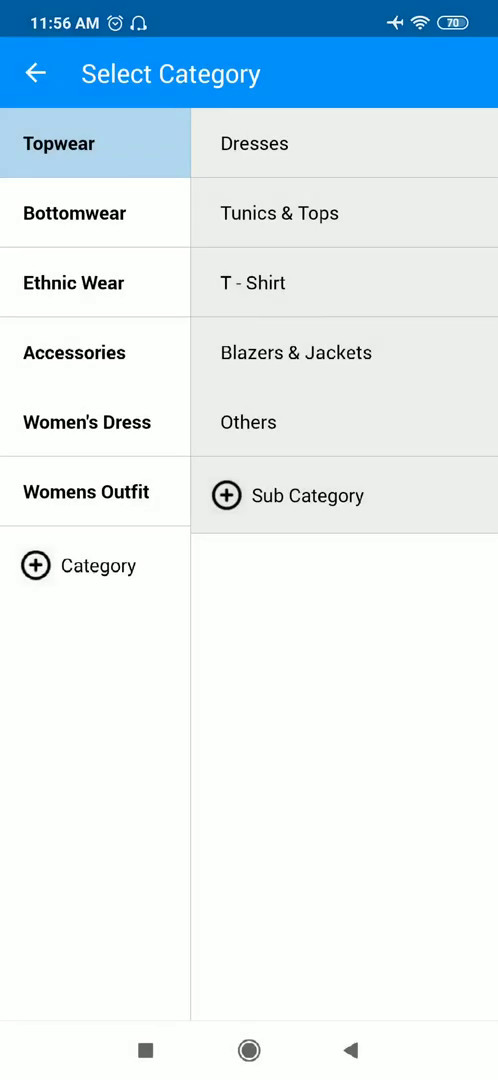
pyautogui.click(72, 282)
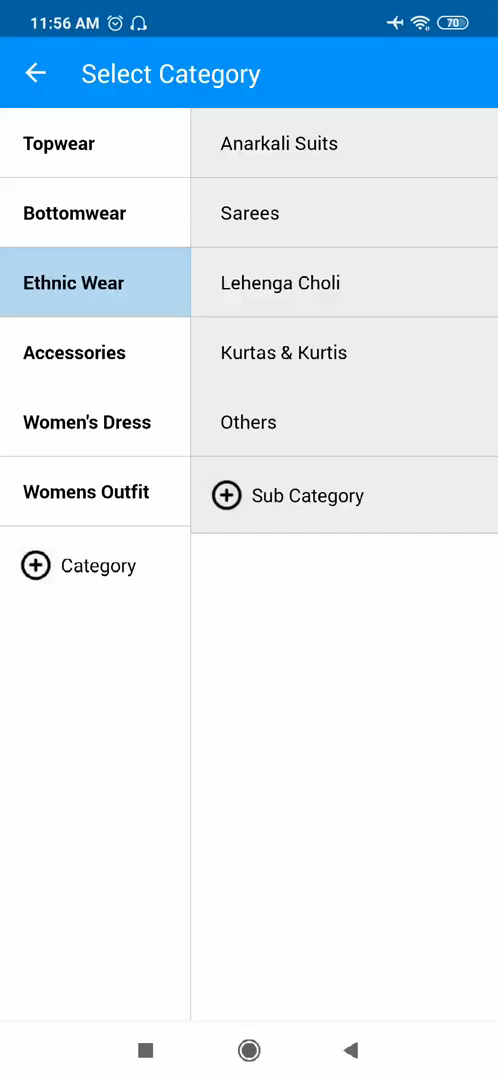
pyautogui.click(284, 352)
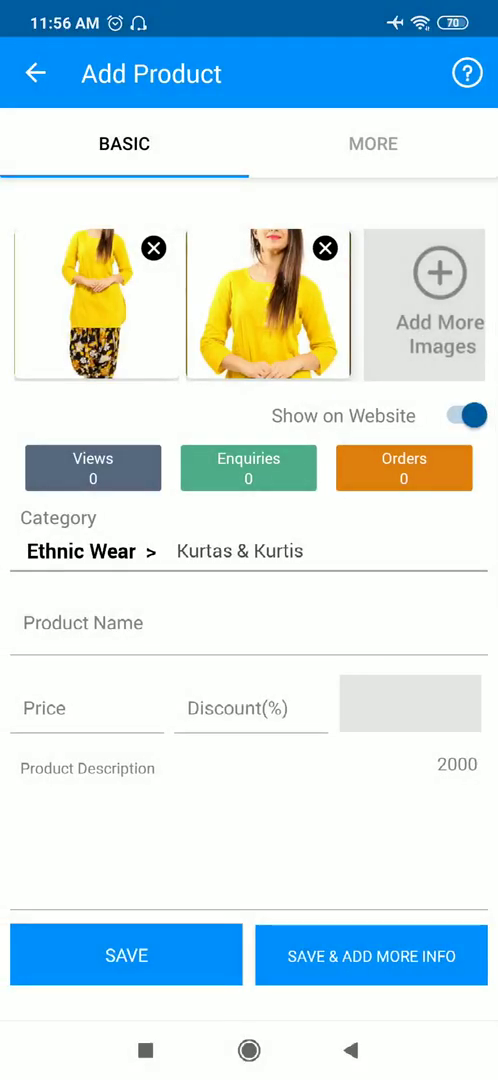
pyautogui.click(84, 622)
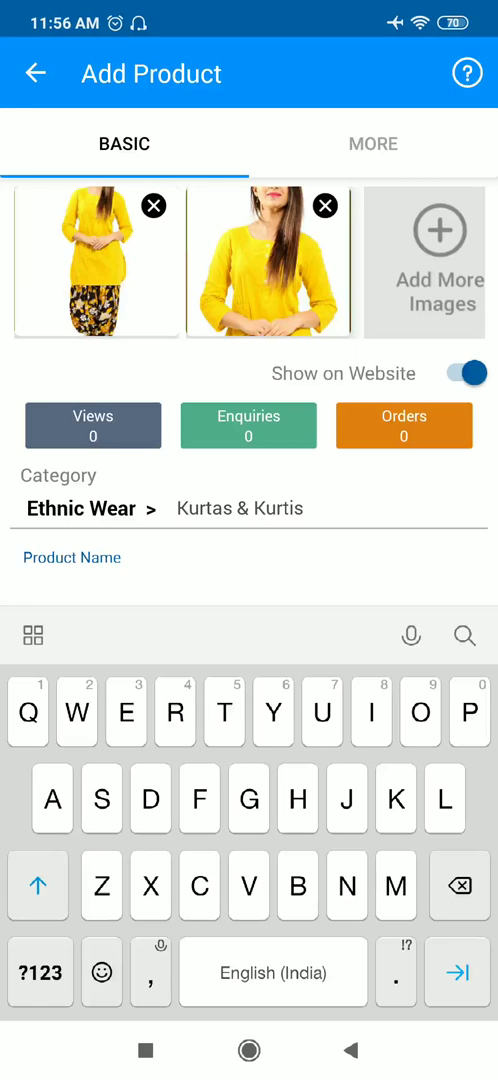
# Name the product 'Bright Yellow Short Kurti' with price 1000 and 25% discount.
pyautogui.write('Bright')
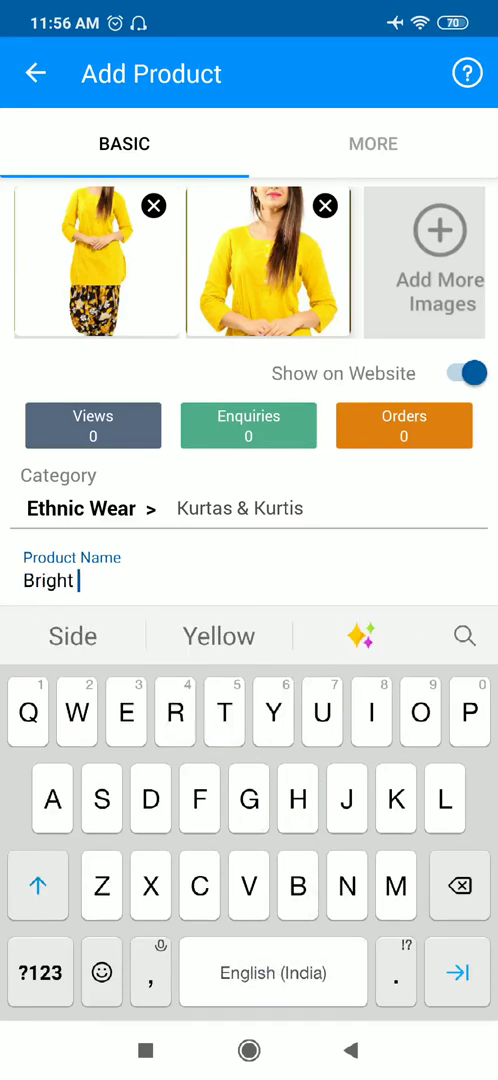
pyautogui.write('Yellow Short Kurti')
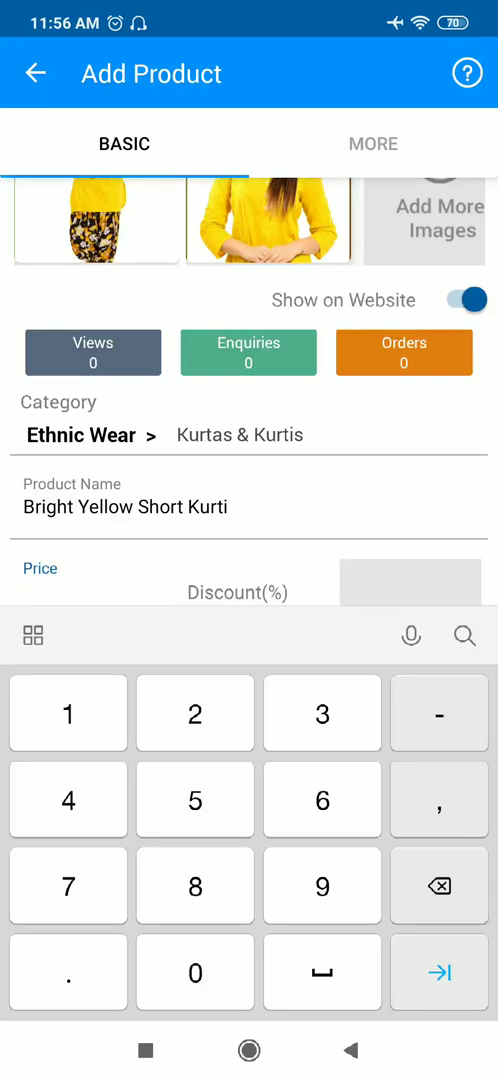
pyautogui.write('1000')
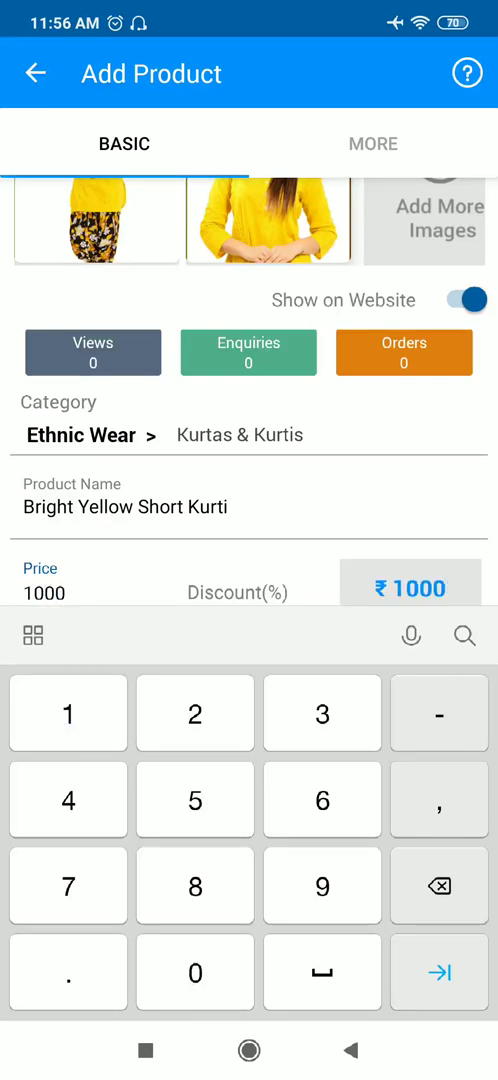
pyautogui.write('25')
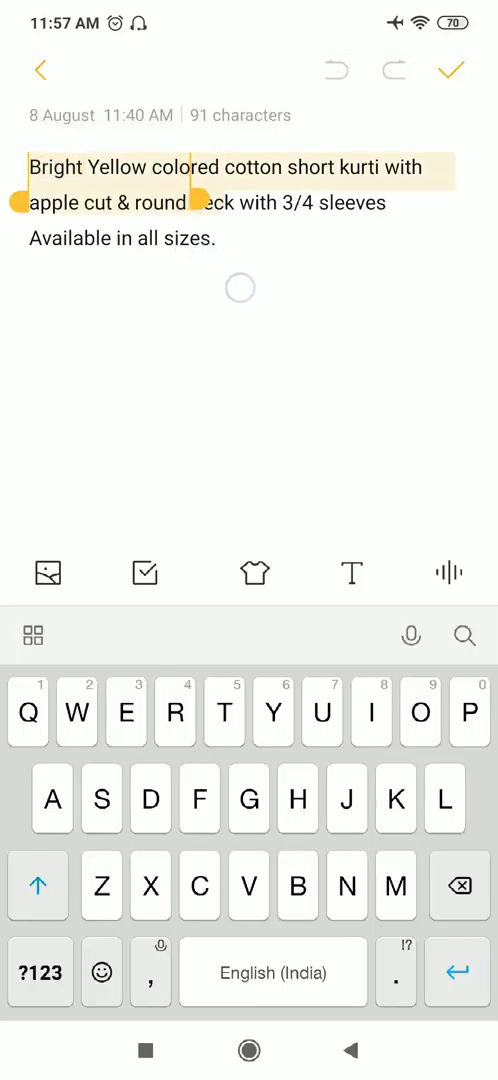
# Select the whole kurti description text in Notes for copying.
pyautogui.moveTo(194, 180); pyautogui.dragTo(48, 296)
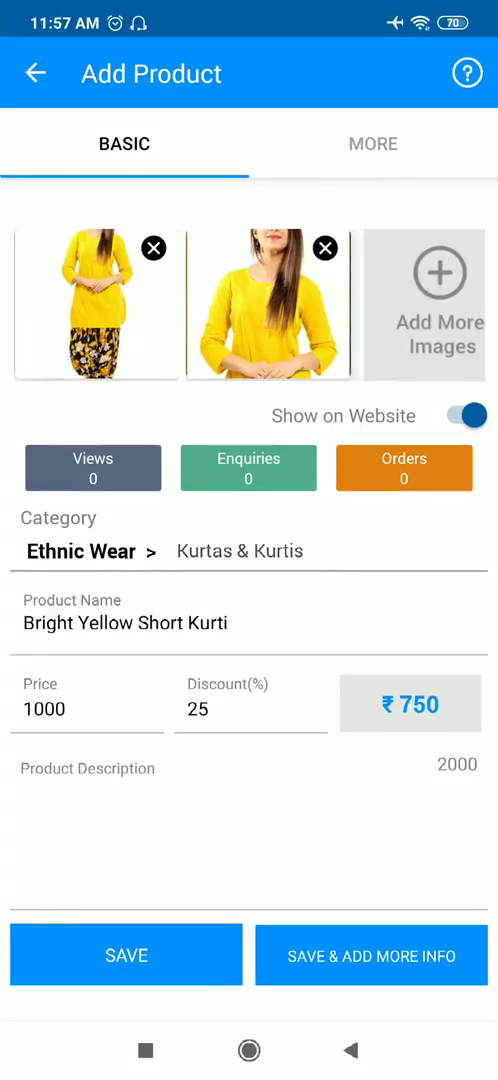
# Fill the description 'Bright Yellow colored cotton short kurti with apple cut & round neck with 3/4 sleeves', keeping Show on Website on.
pyautogui.write('Bright Yellow colored cotton short kurti with apple cut & round neck with 3/4 sleeves')
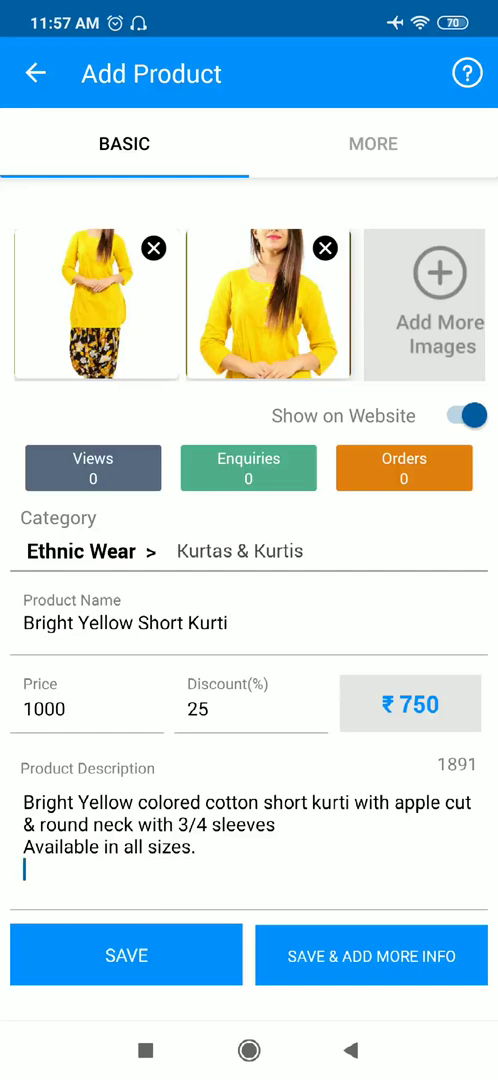
pyautogui.click(456, 416)
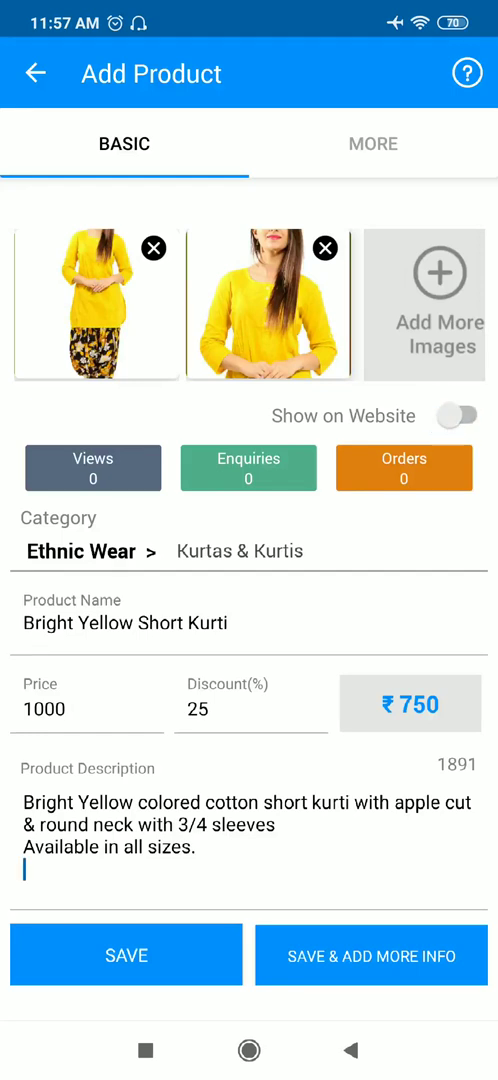
pyautogui.click(458, 416)
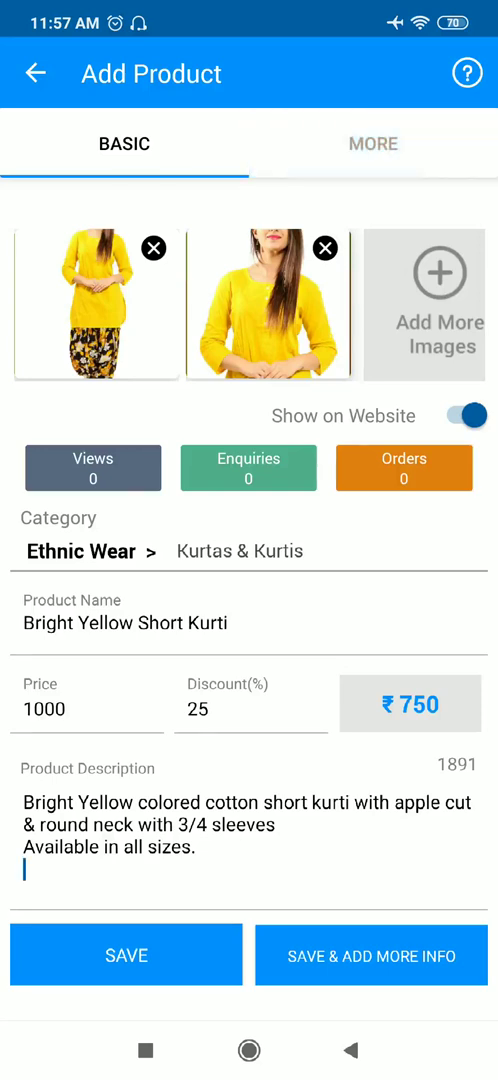
# Review the MORE tab, return to BASIC details and save the Bright Yellow Short Kurti.
pyautogui.click(372, 956)
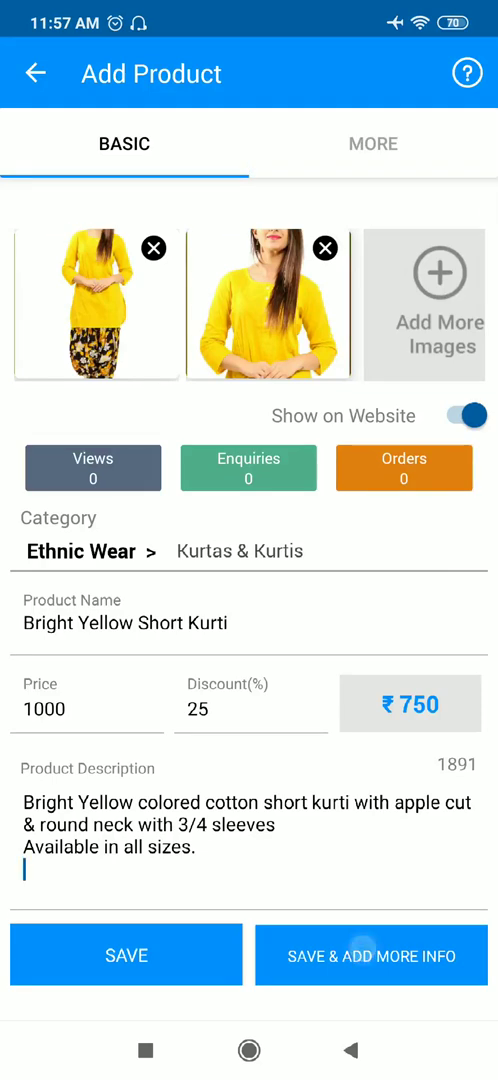
pyautogui.click(124, 956)
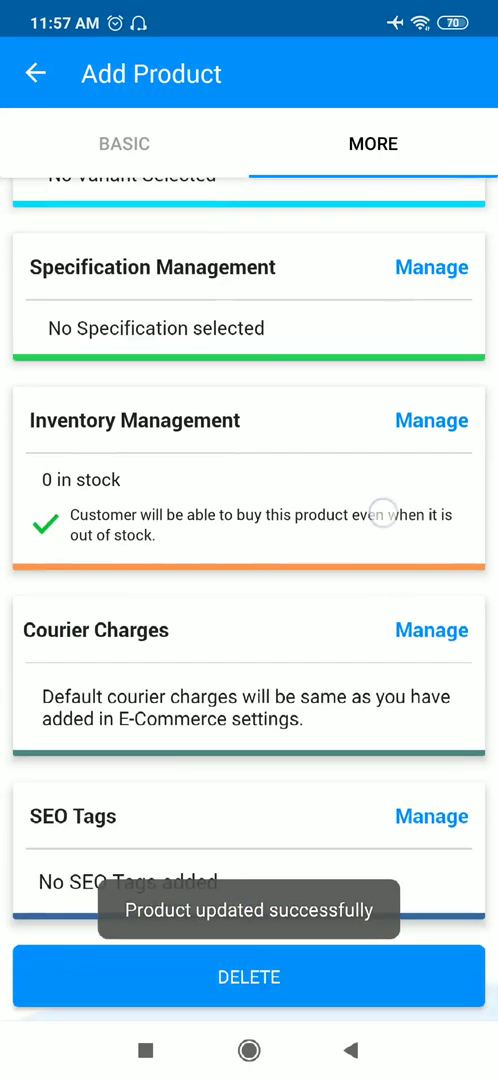
pyautogui.scroll(-3)
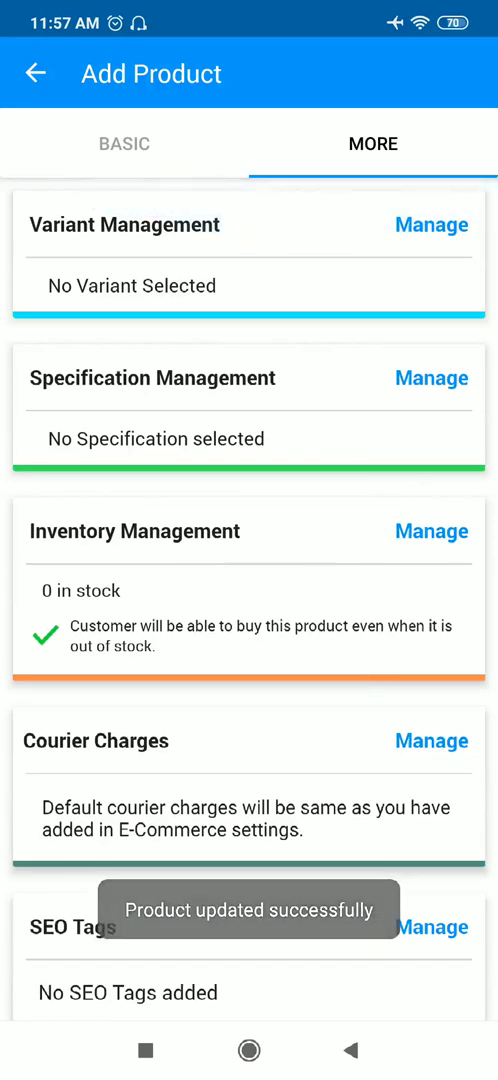
pyautogui.click(124, 144)
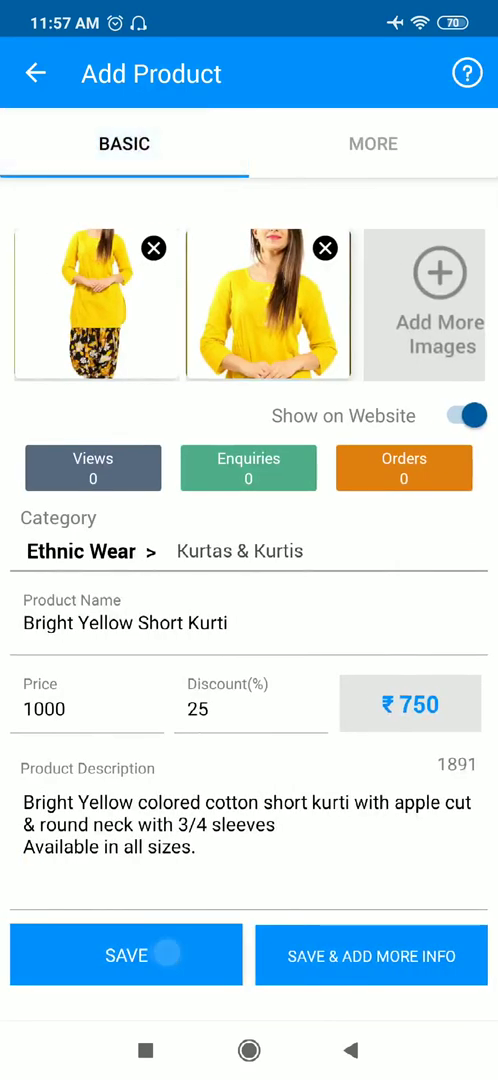
pyautogui.click(124, 956)
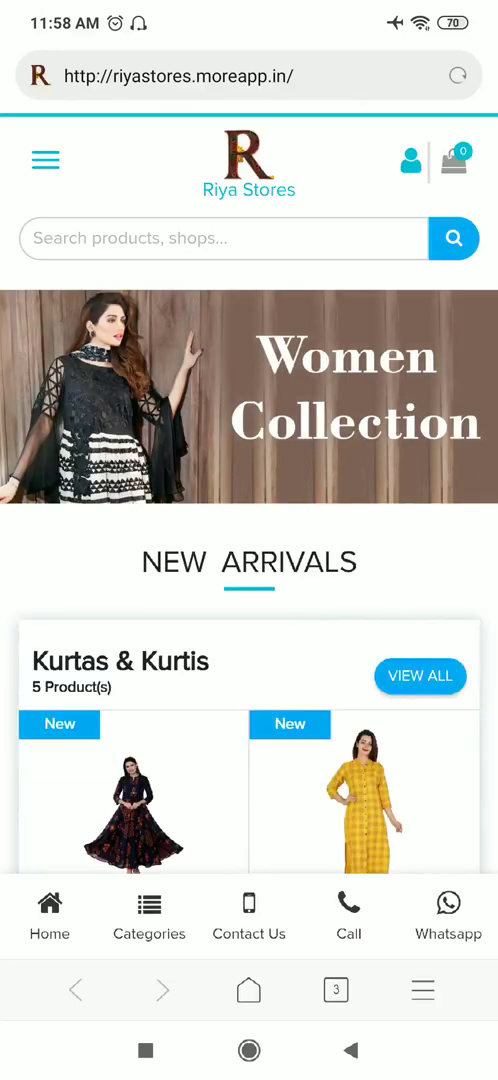
# Scroll the kurti's ₹750 page on the store website and open the category menu.
pyautogui.scroll(-3)
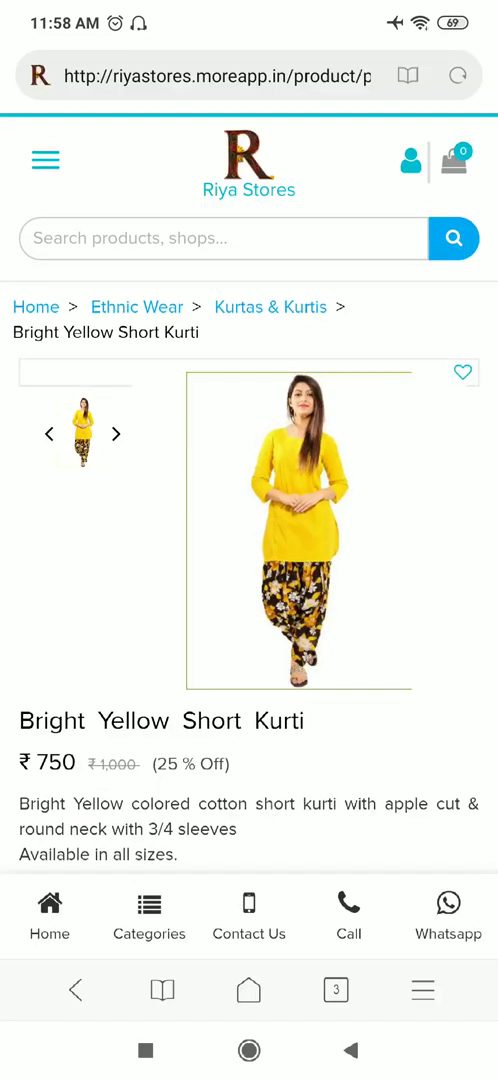
pyautogui.scroll(-3)
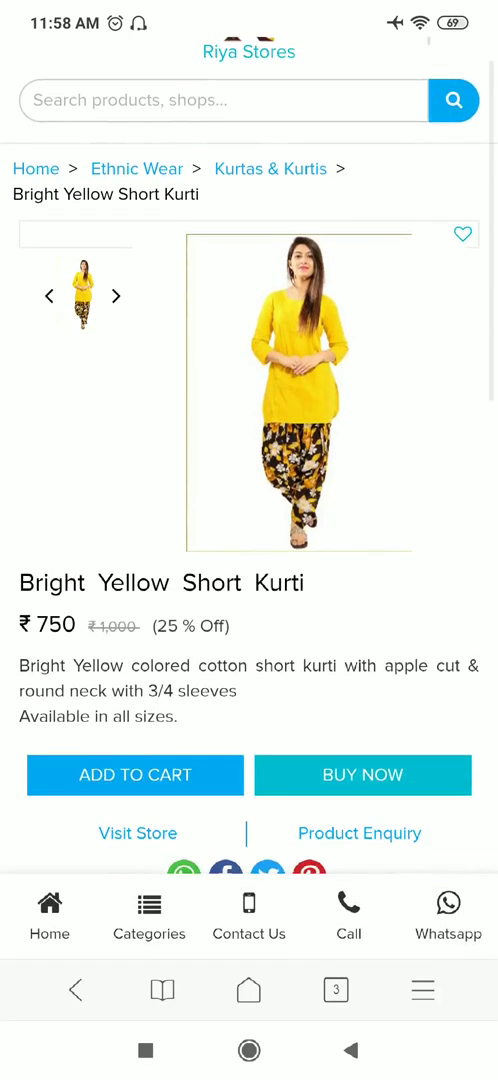
pyautogui.scroll(-3)
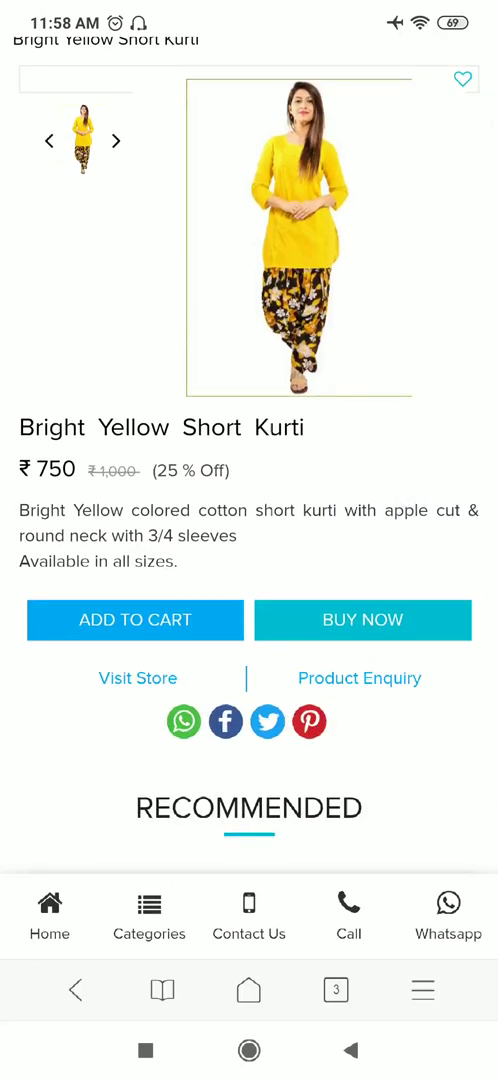
pyautogui.scroll(-3)
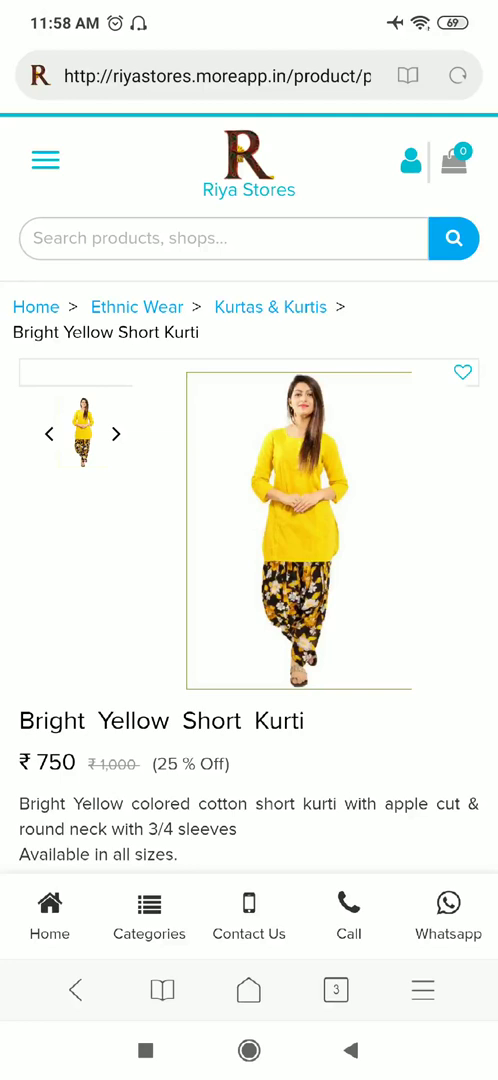
pyautogui.click(44, 160)
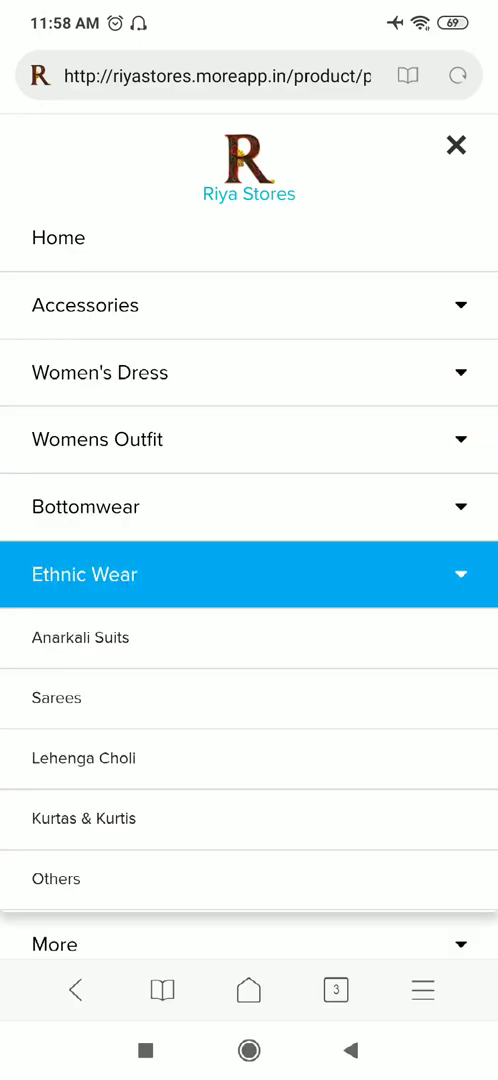
# Browse the Kurtas & Kurtis listing and reopen the Bright Yellow Short Kurti page.
pyautogui.click(84, 818)
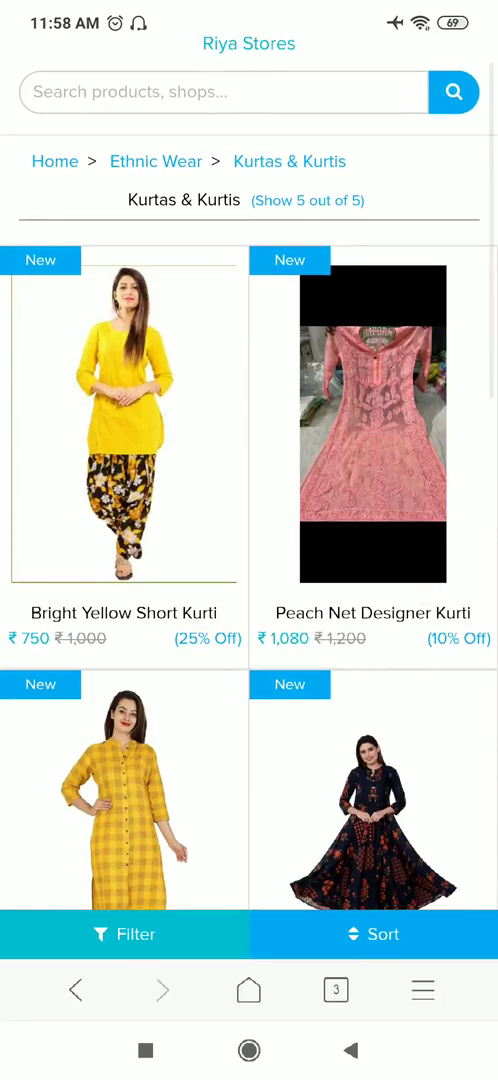
pyautogui.click(232, 278)
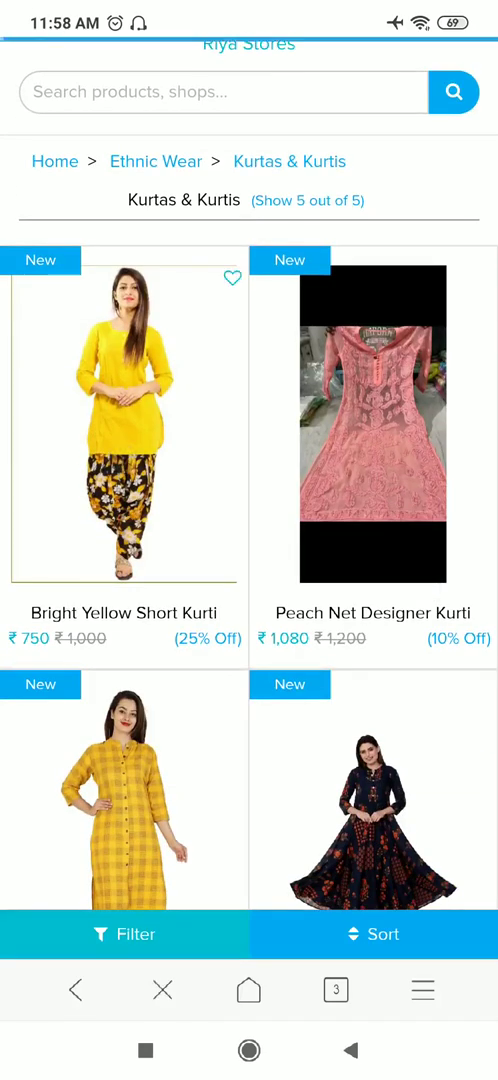
pyautogui.click(124, 420)
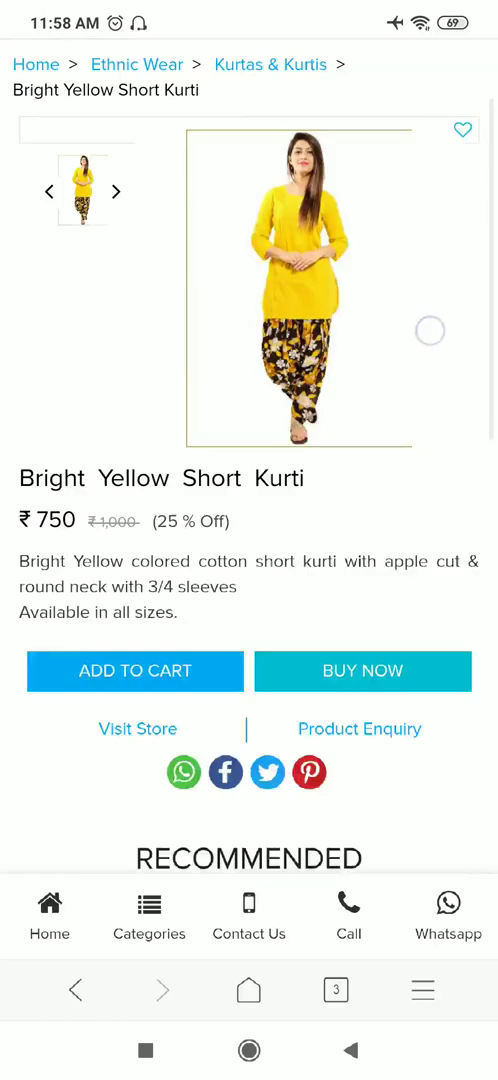